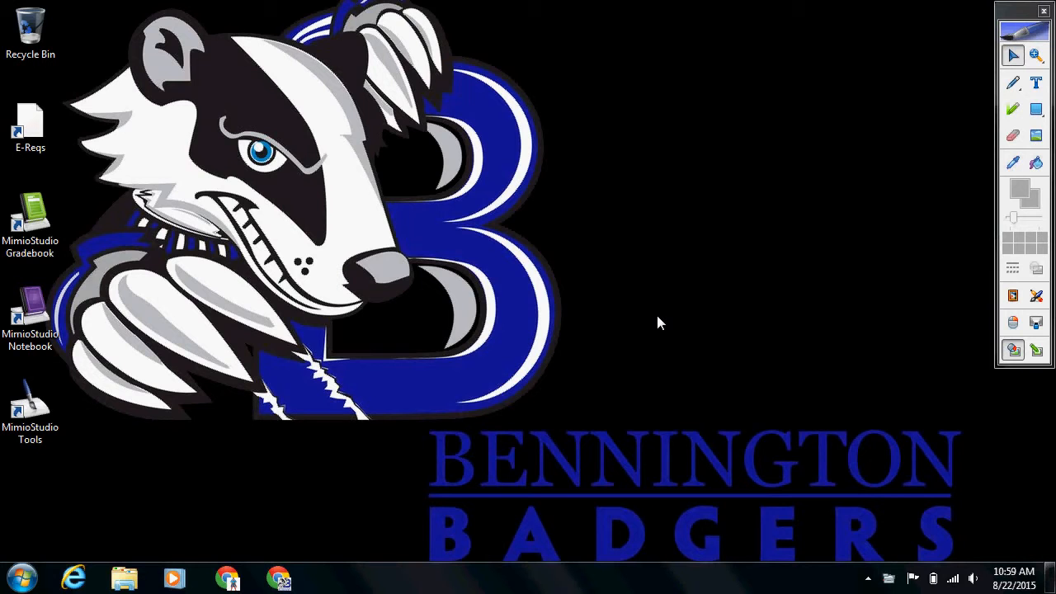
# Show the hidden notification-area icons to watch the Mimio driver installation
pyautogui.click(869, 577)
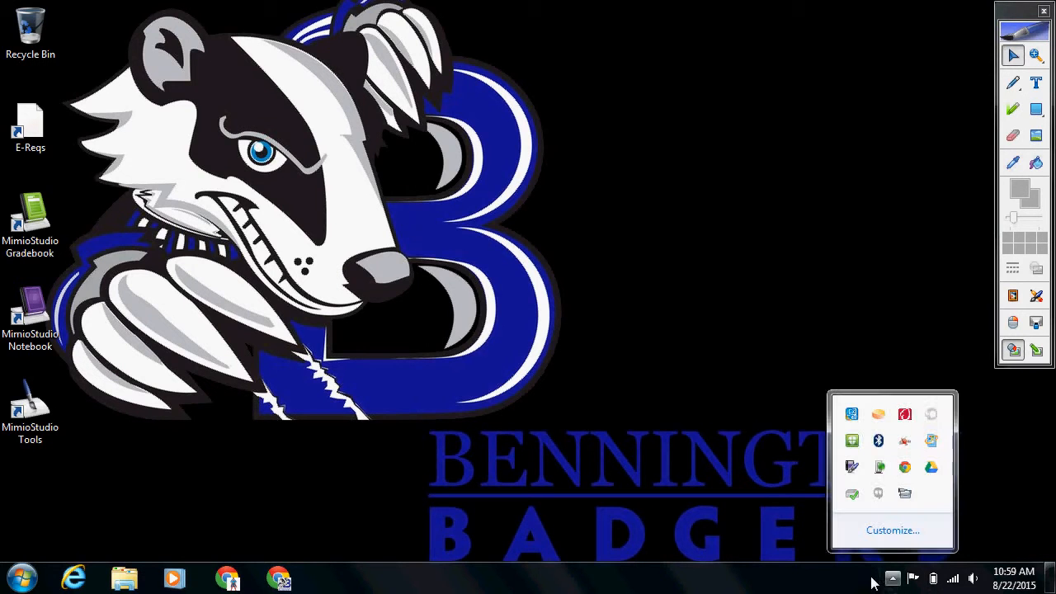
pyautogui.moveTo(877, 475)
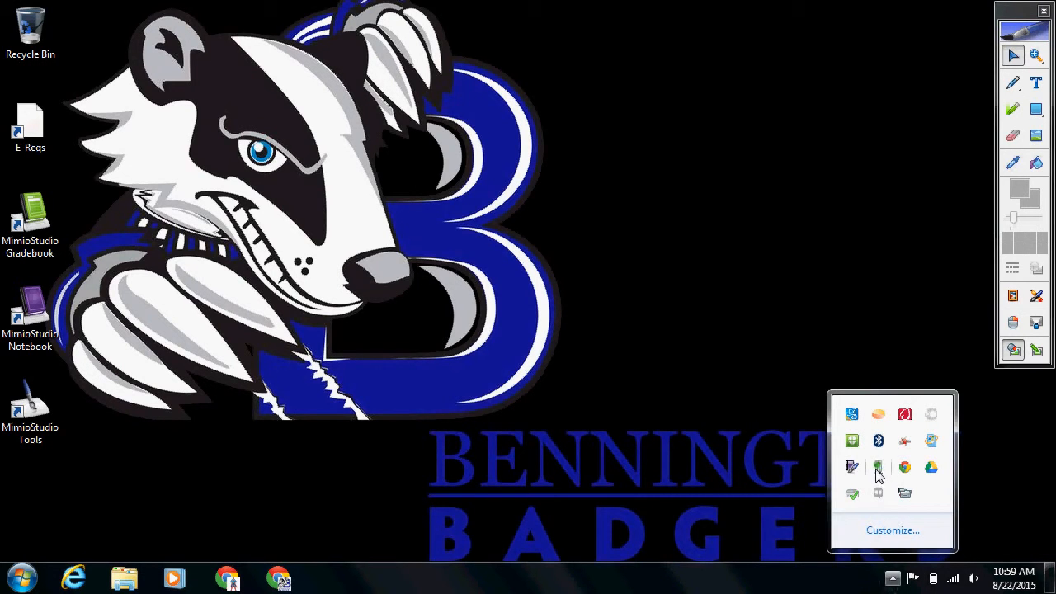
pyautogui.moveTo(878, 469)
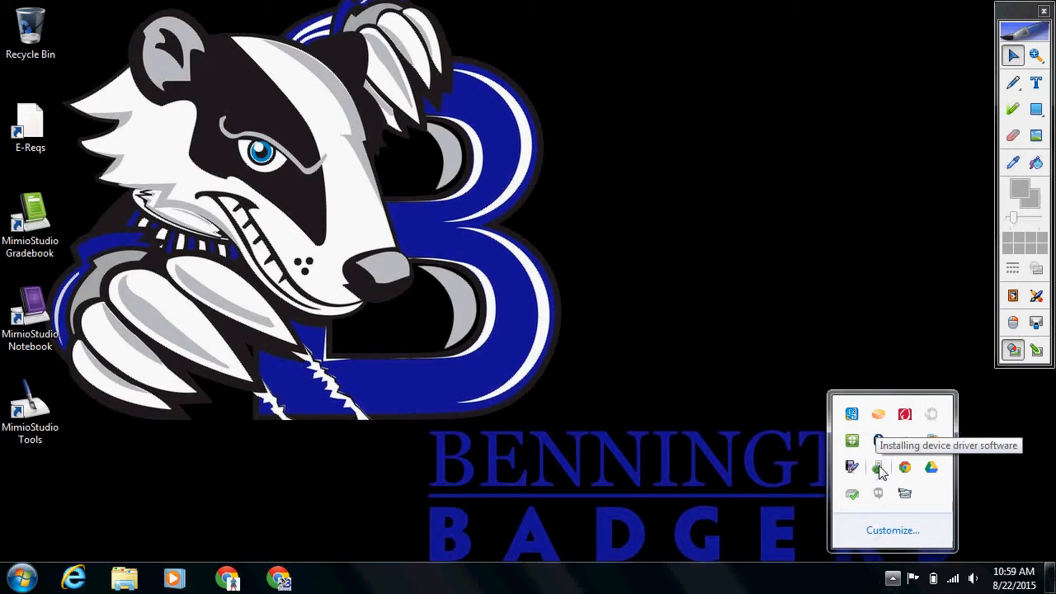
pyautogui.moveTo(660, 260)
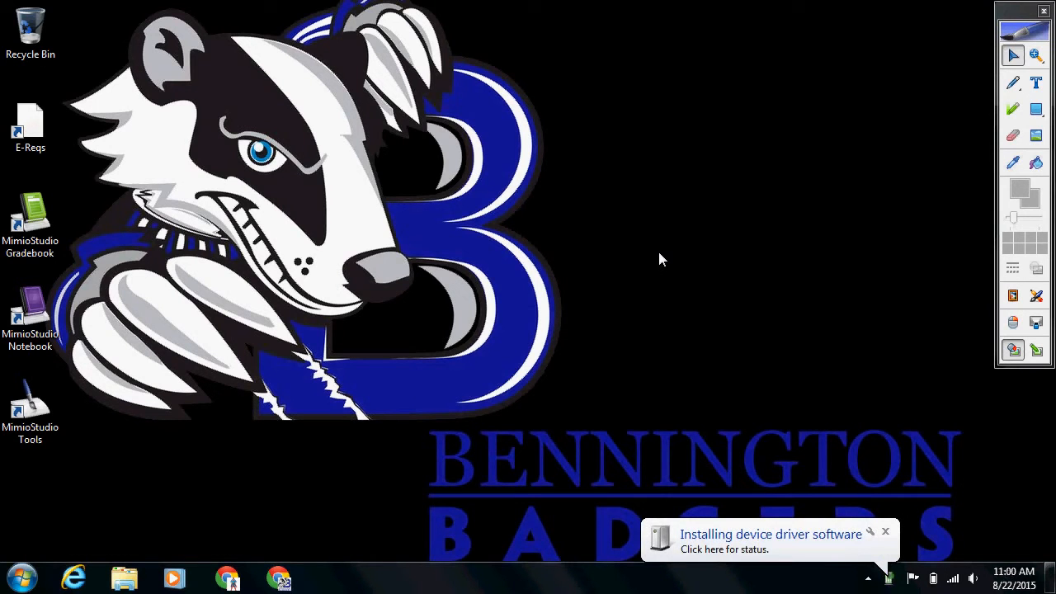
pyautogui.click(767, 535)
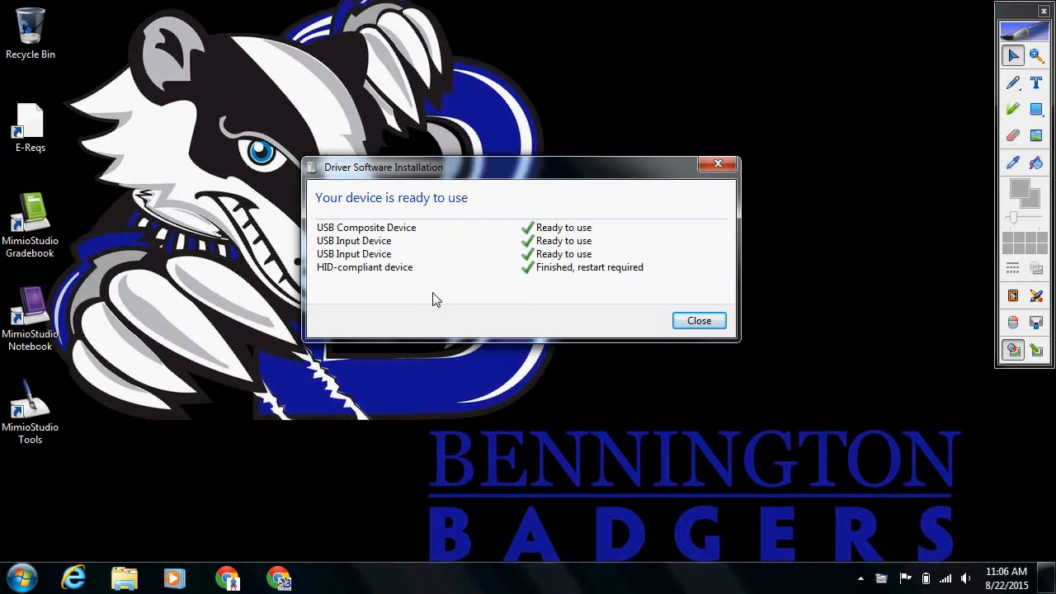
pyautogui.moveTo(575, 282)
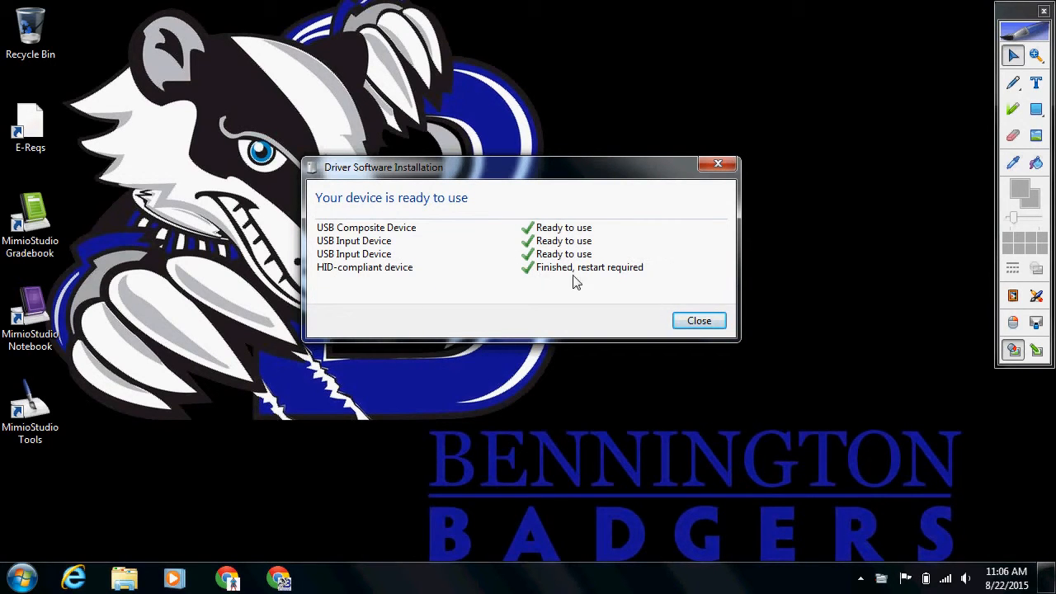
pyautogui.moveTo(663, 306)
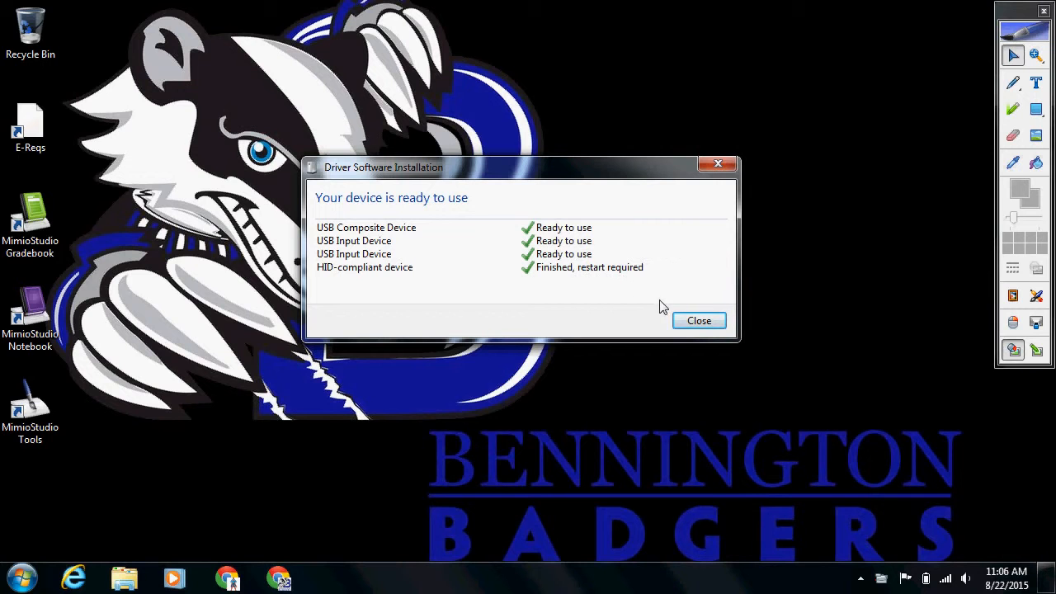
pyautogui.moveTo(694, 323)
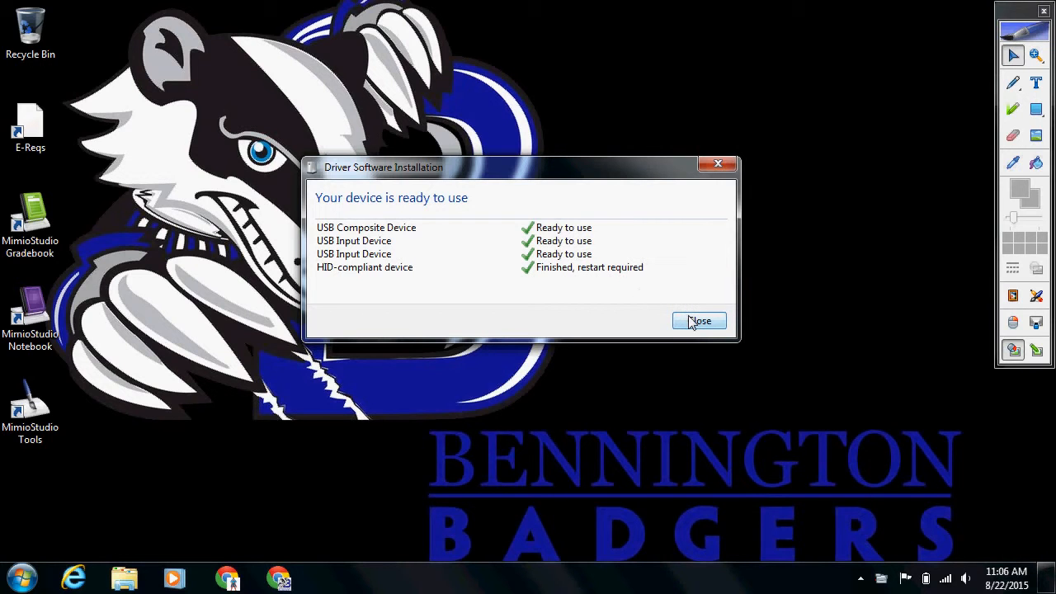
# Close the finished Driver Software Installation report
pyautogui.click(699, 321)
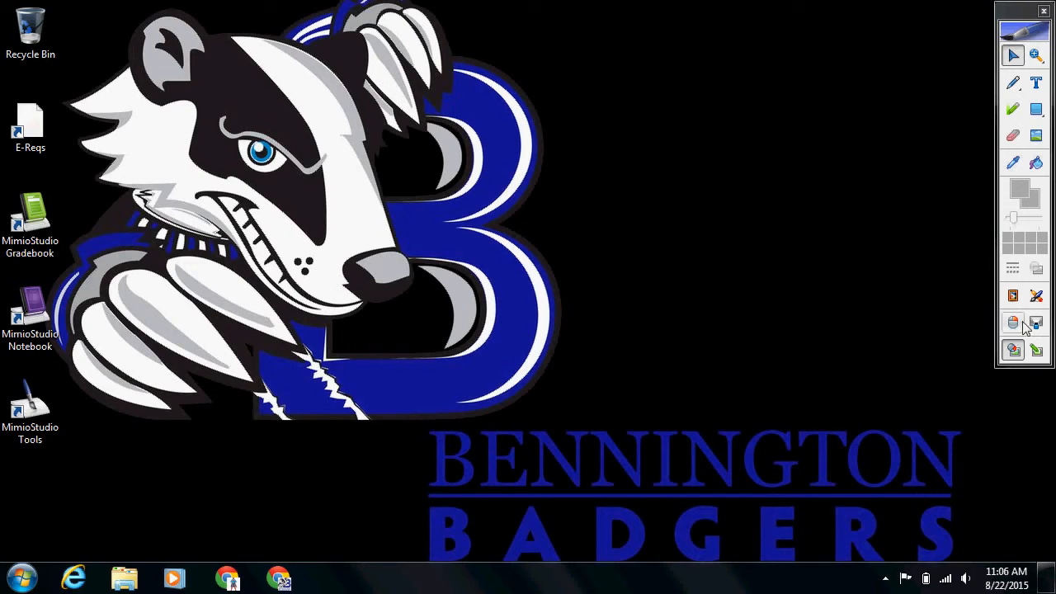
pyautogui.moveTo(1035, 322)
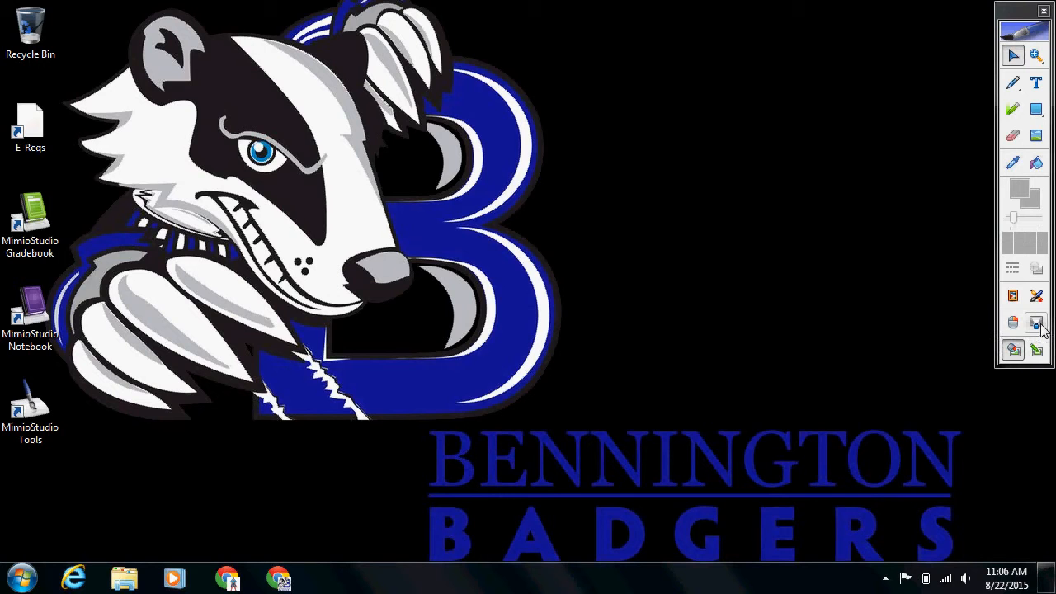
# Launch screen calibration from the MimioStudio Tools toolbar
pyautogui.click(1035, 321)
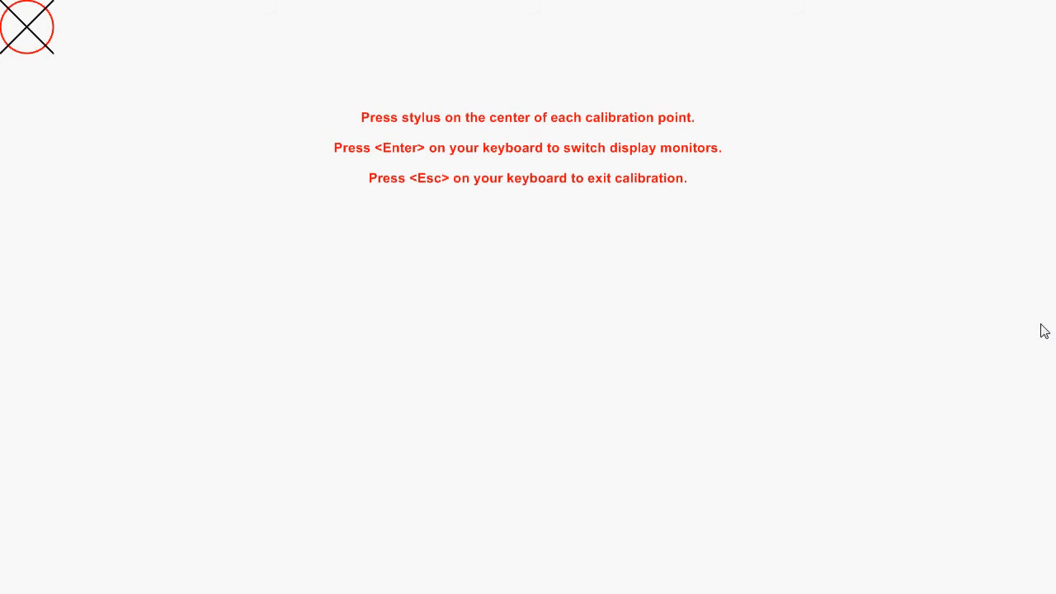
# Tap the top-left and bottom-left calibration targets with the stylus
pyautogui.click(27, 28)
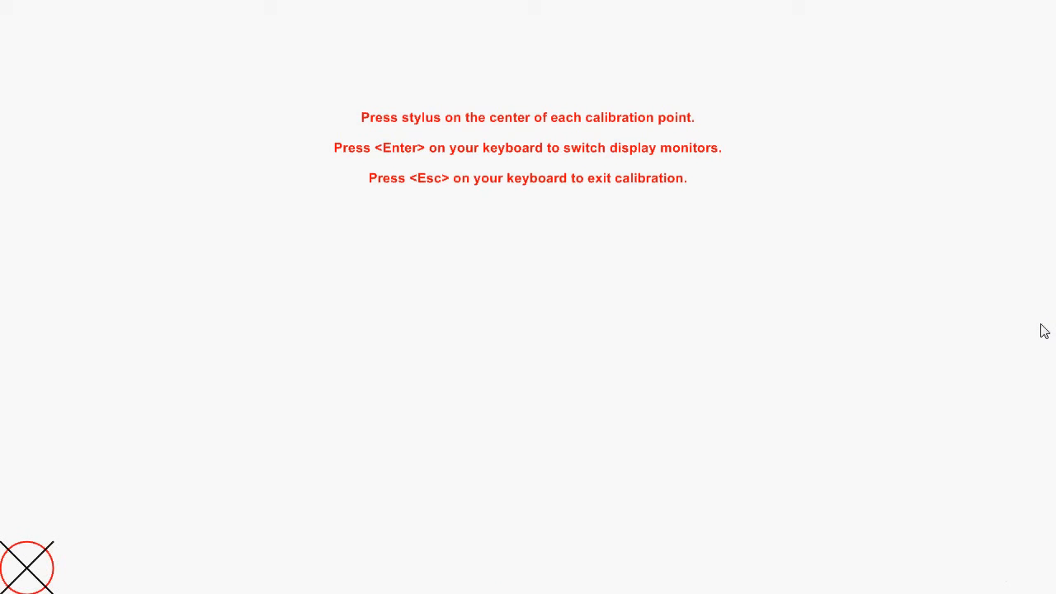
pyautogui.click(25, 571)
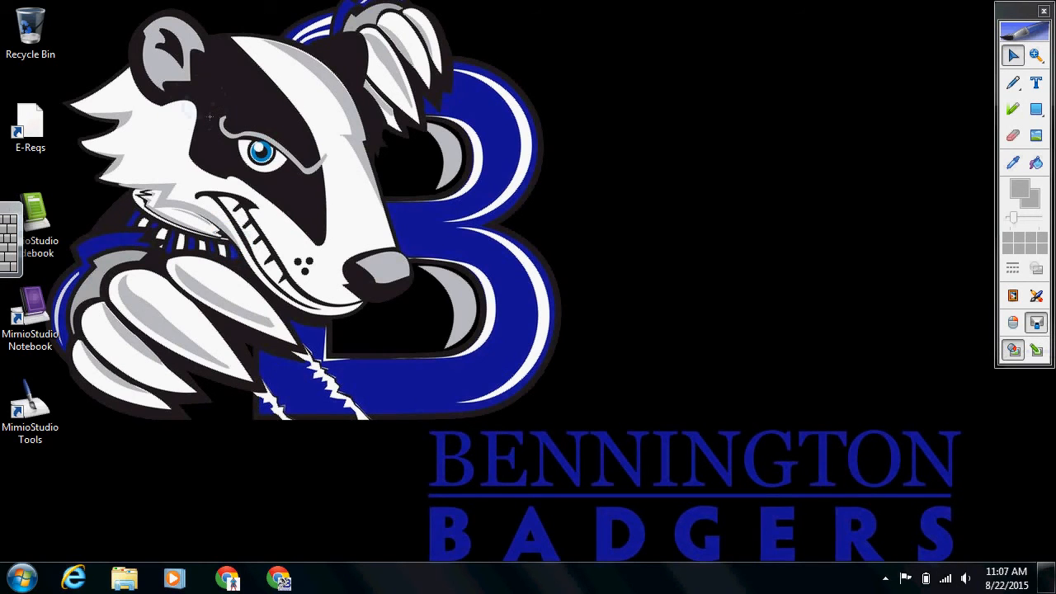
pyautogui.moveTo(351, 169)
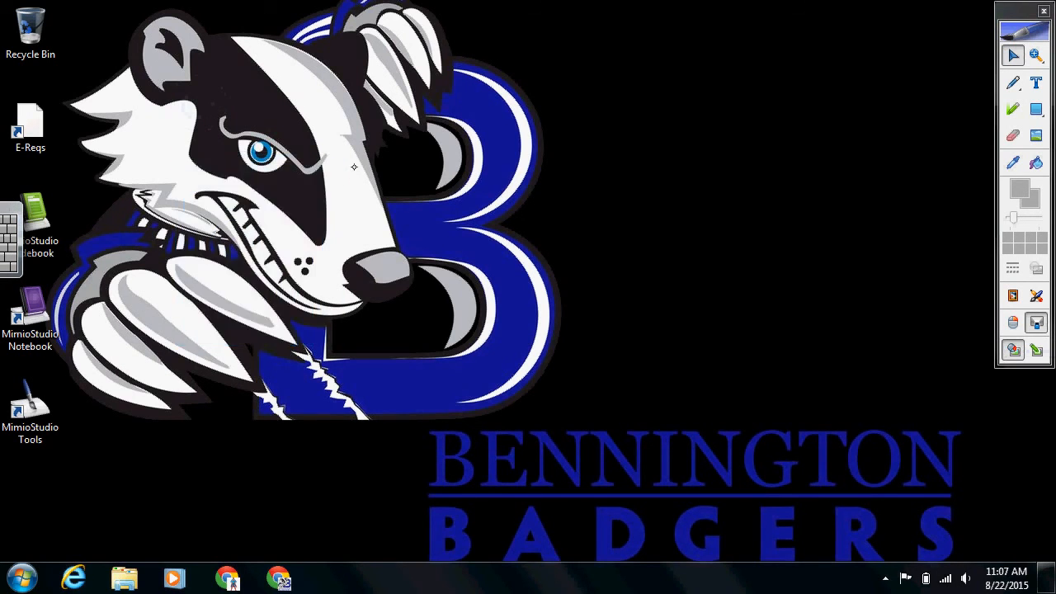